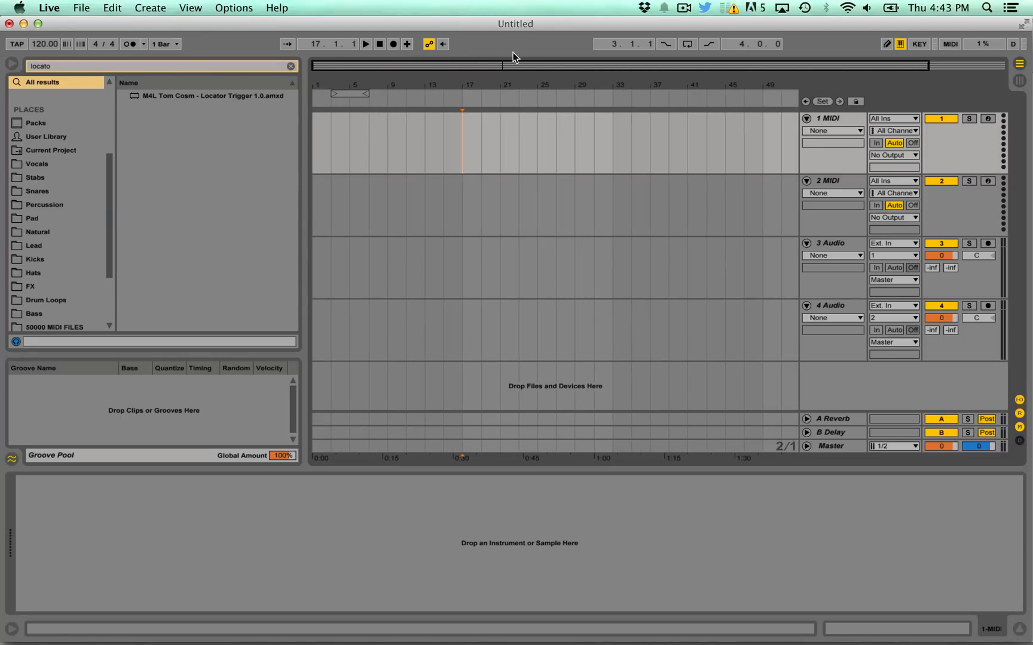
pyautogui.moveTo(207, 102)
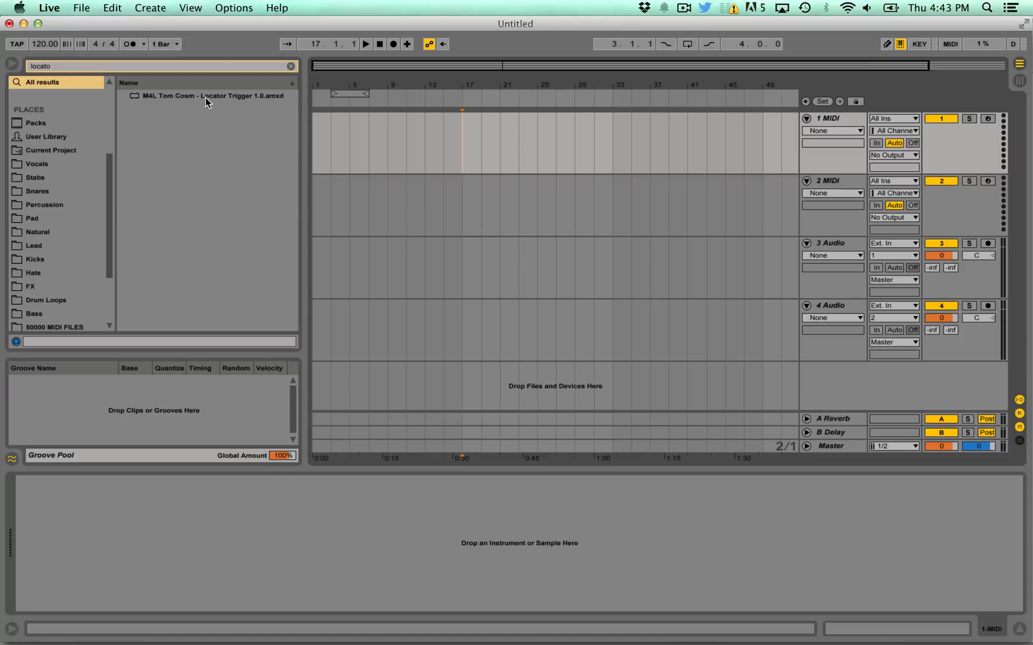
# Load Locator Trigger on track 1 and add locators at bars 11, 23 and 37.
pyautogui.click(206, 96)
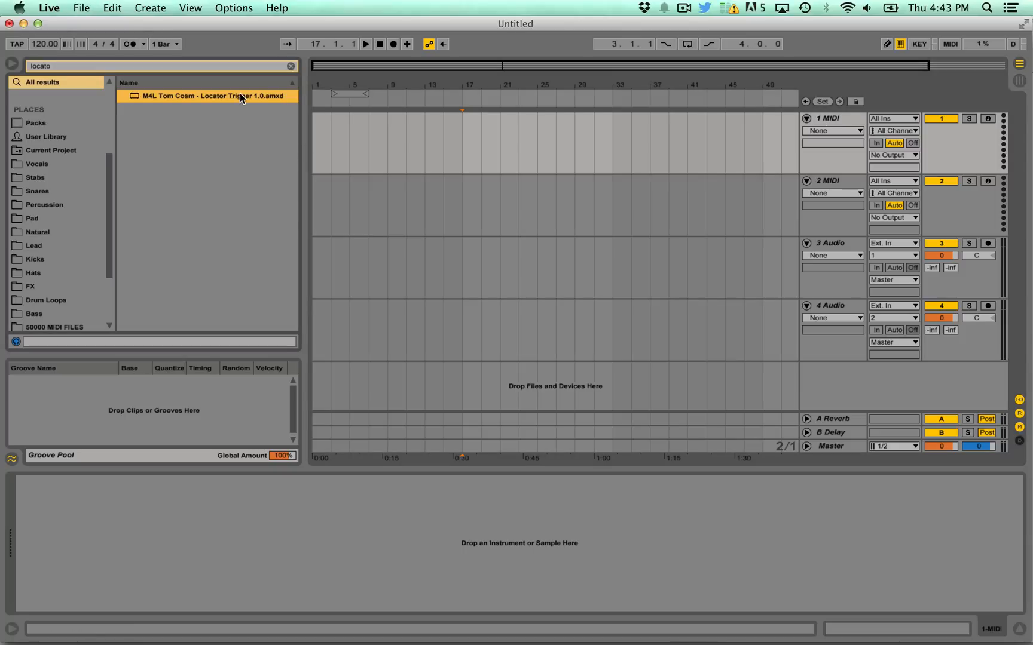
pyautogui.doubleClick(206, 96)
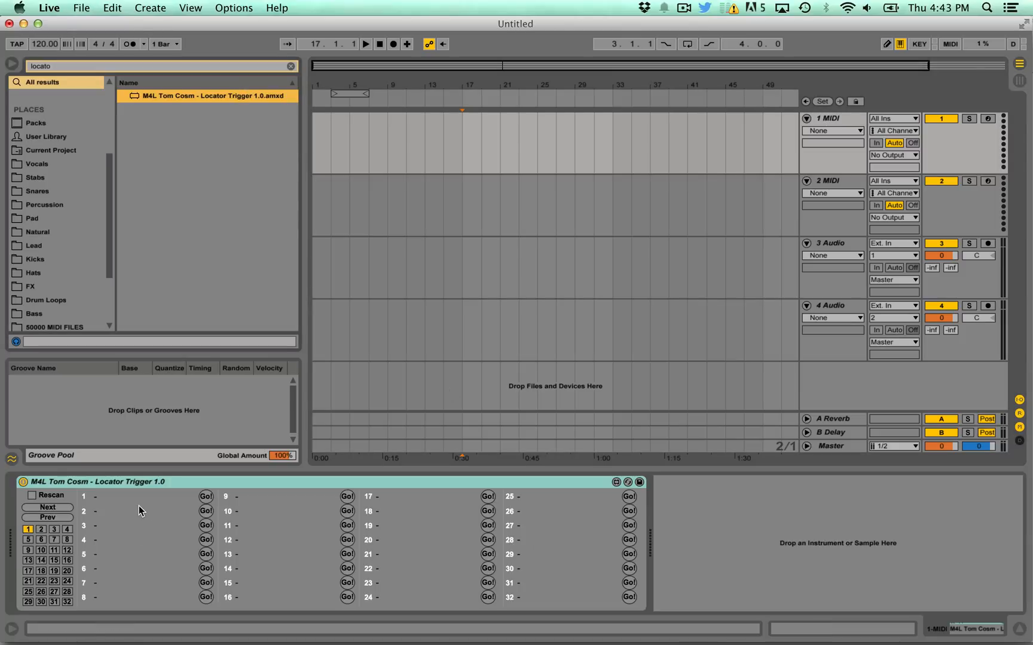
pyautogui.moveTo(221, 59)
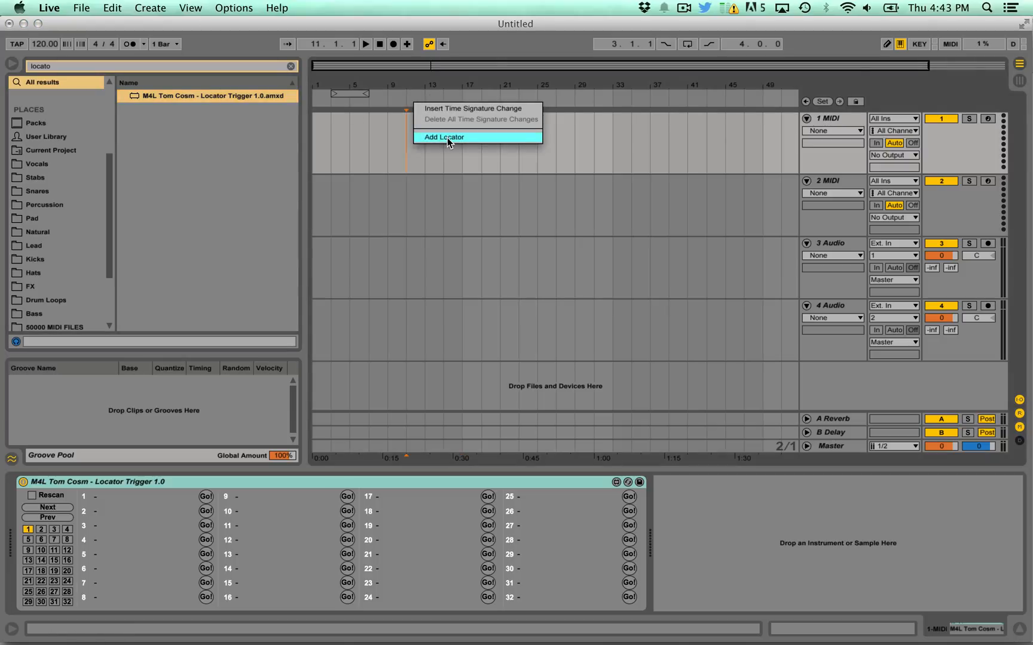
pyautogui.click(444, 137)
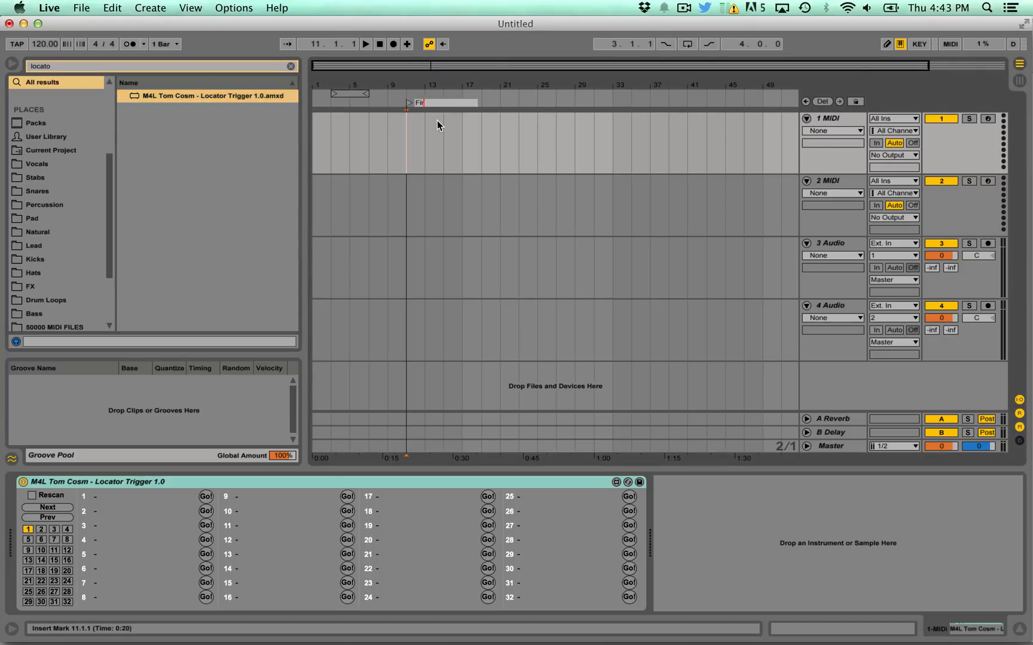
pyautogui.rightClick(517, 104)
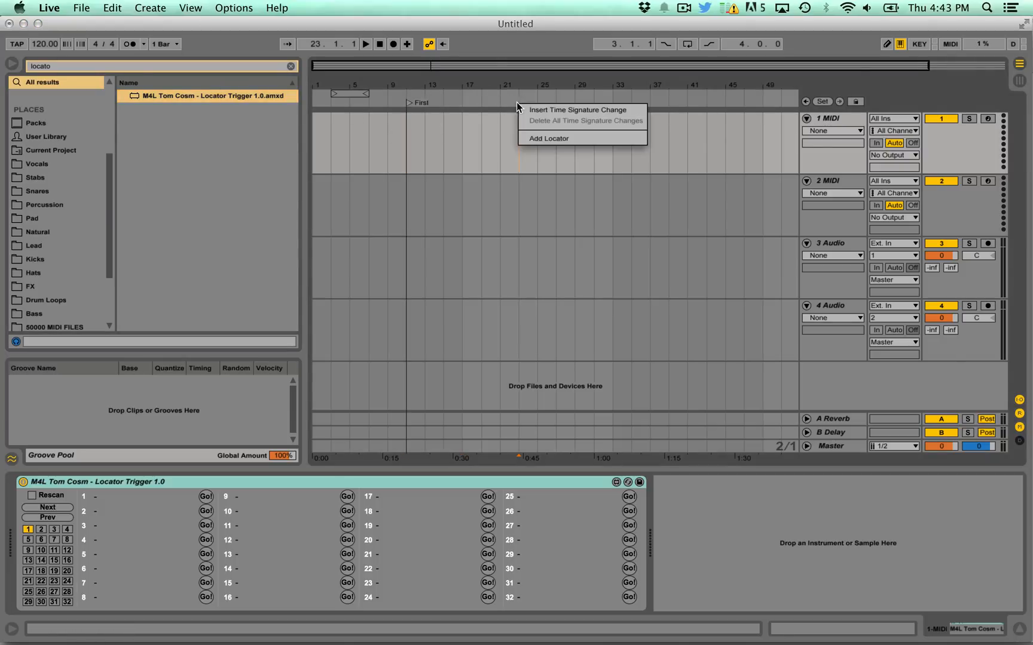
pyautogui.click(548, 138)
pyautogui.write('Second')
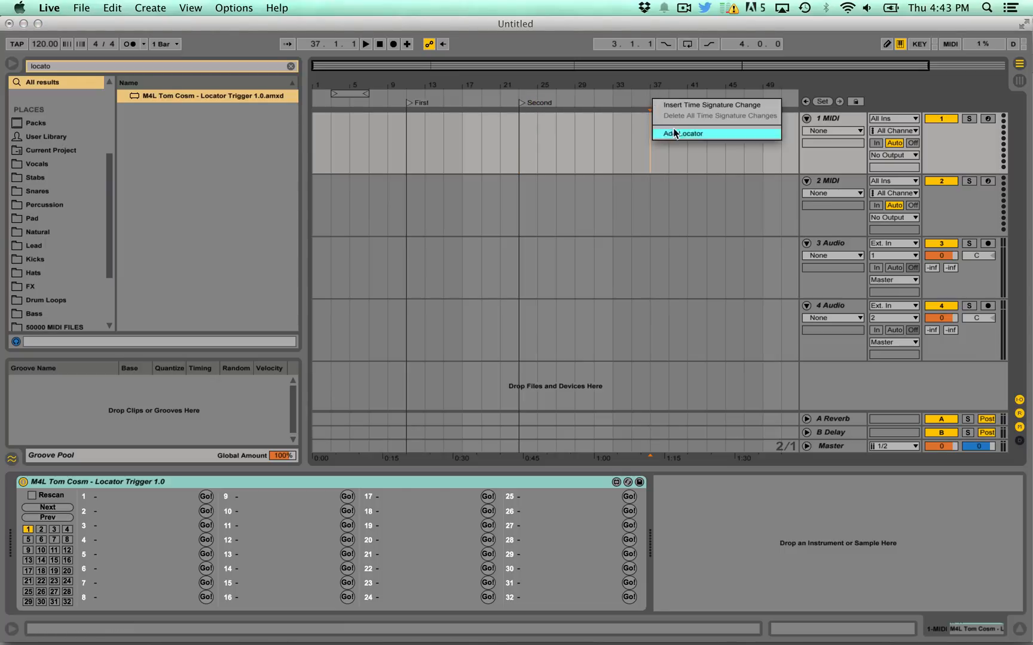
pyautogui.click(682, 133)
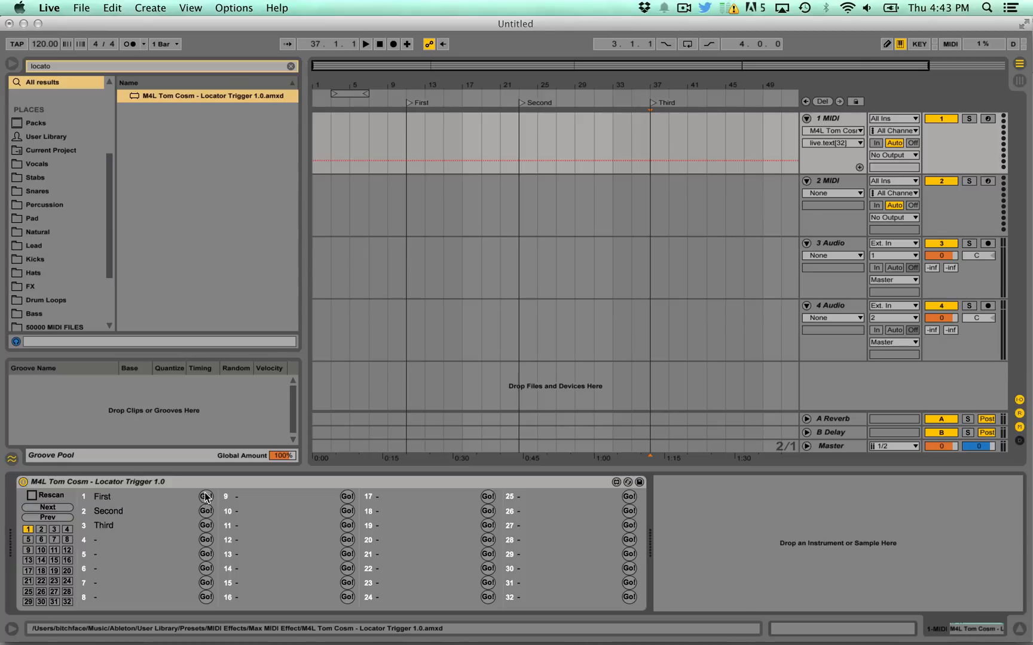
pyautogui.click(206, 496)
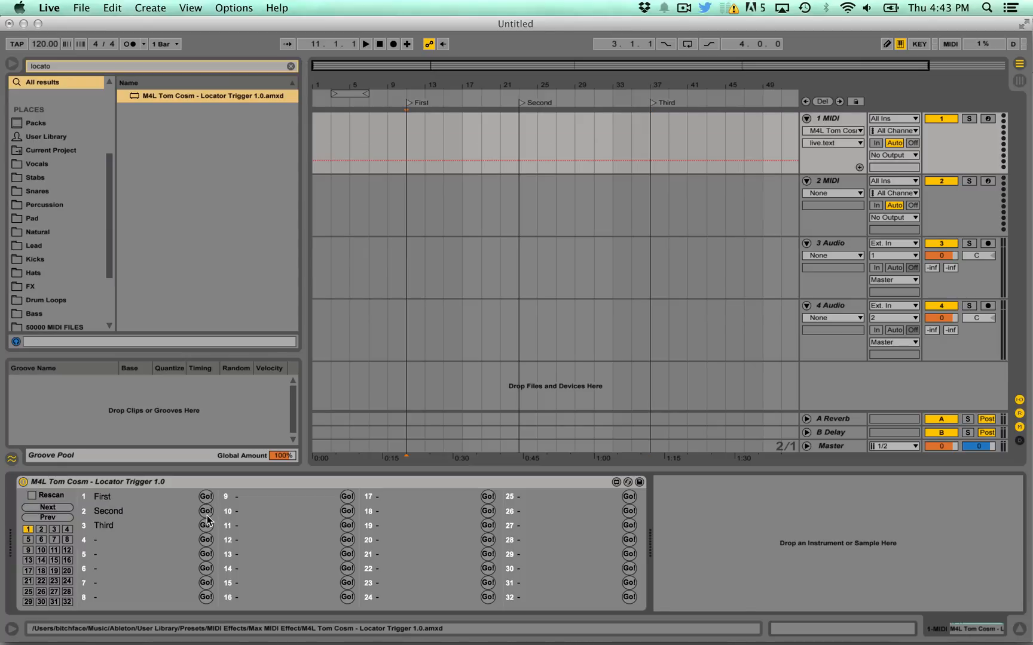
pyautogui.click(205, 525)
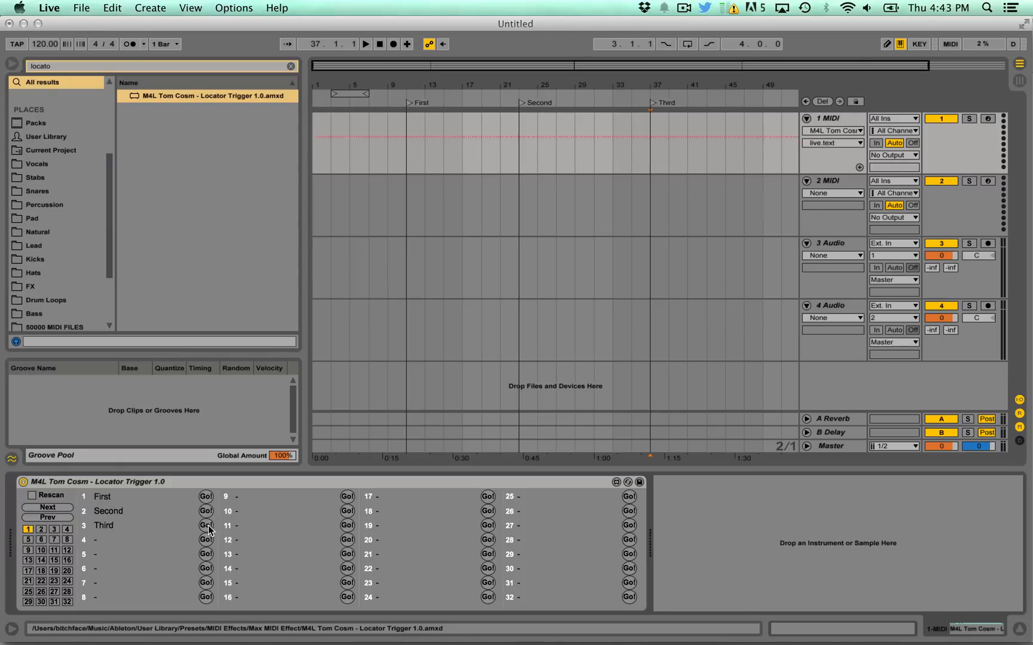
pyautogui.click(205, 497)
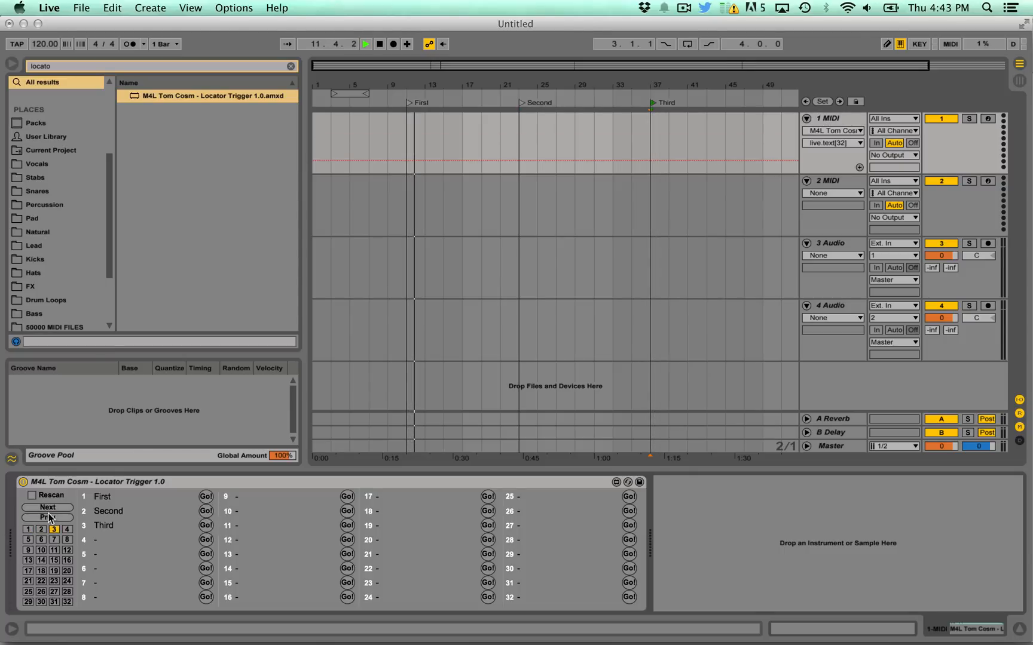
pyautogui.click(946, 43)
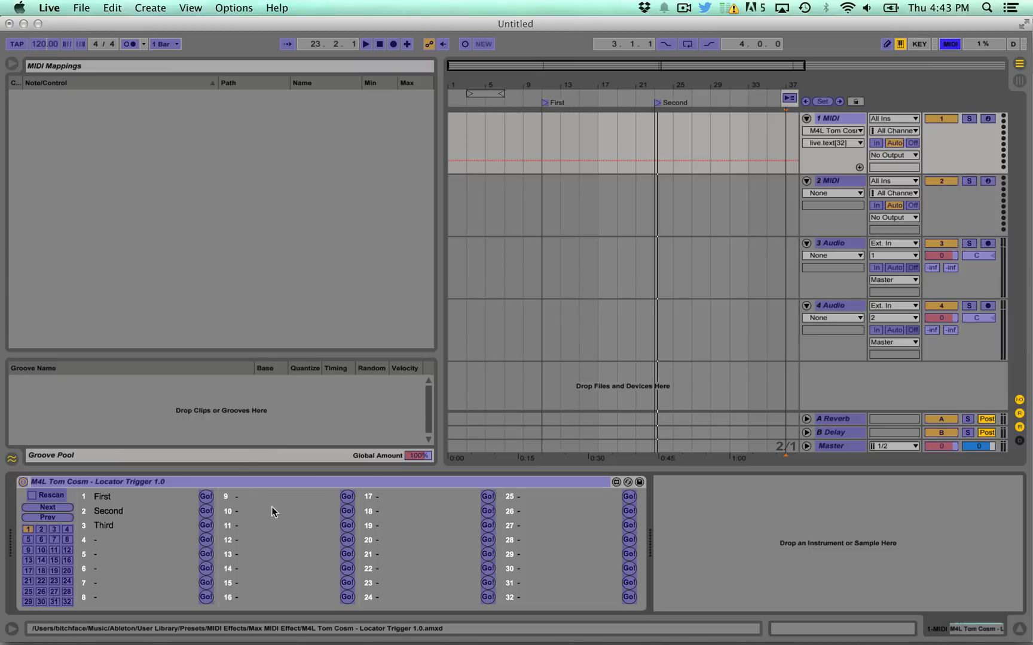
pyautogui.click(918, 43)
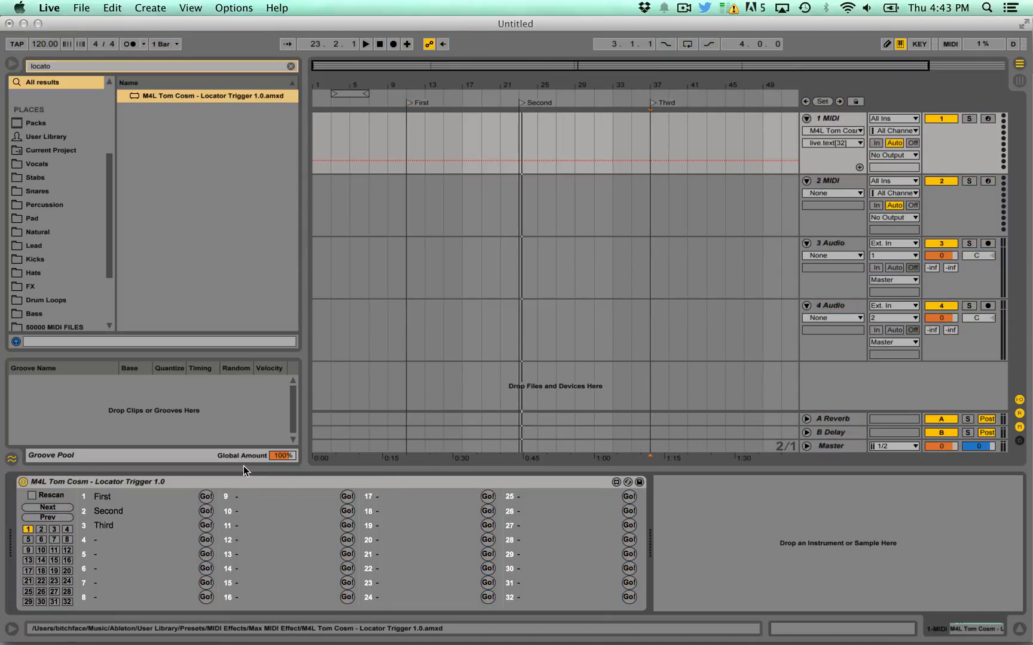
# In Session View, fill the first three slots of track 1 MIDI with clips 1, 2 and 3.
pyautogui.click(828, 118)
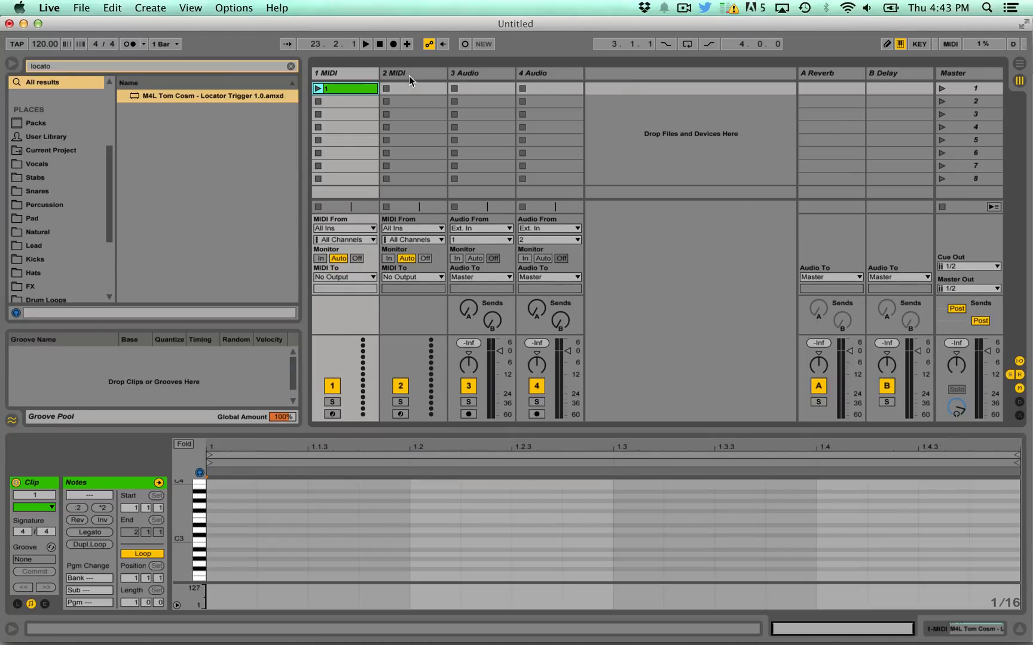
pyautogui.click(345, 102)
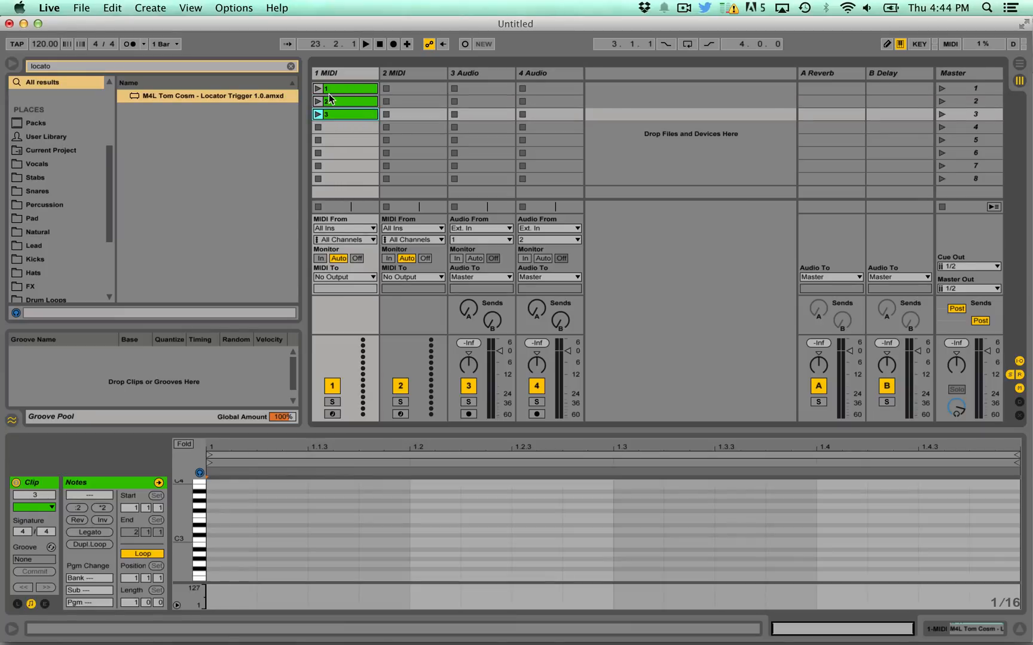
pyautogui.click(345, 114)
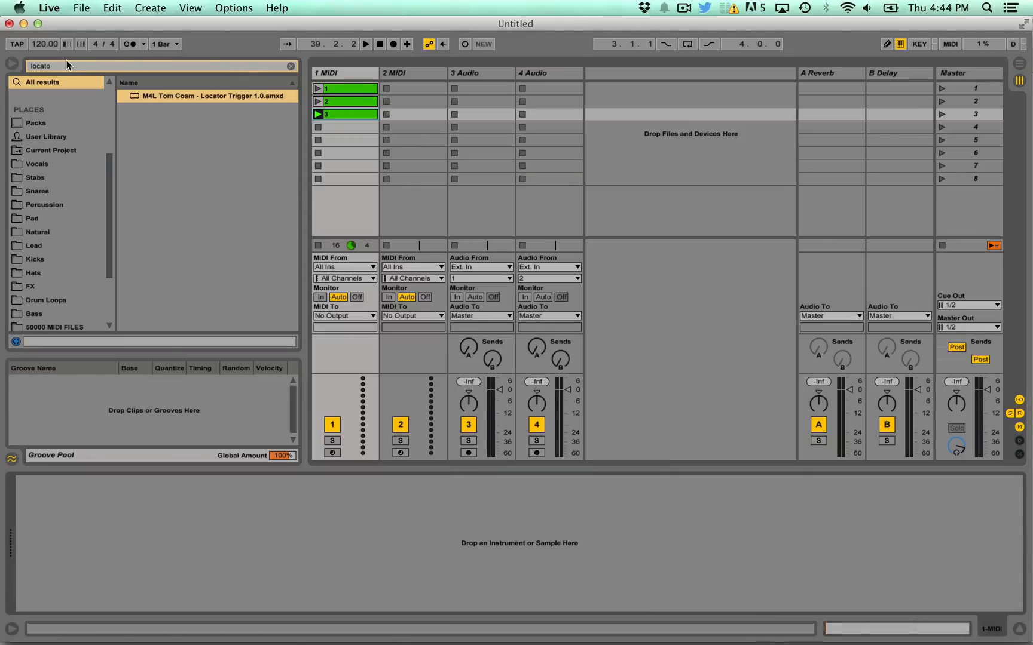
# Search 'solo', filter to Max for Live, and load M4L Tom Cosm - Solo Automator.amxd.
pyautogui.write('solo')
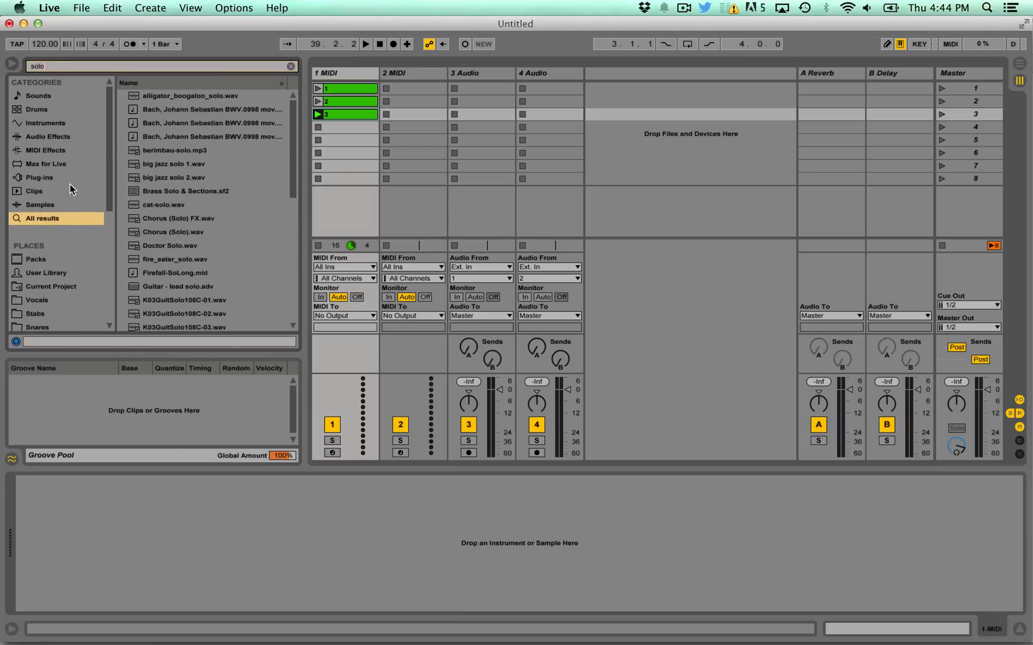
pyautogui.click(45, 164)
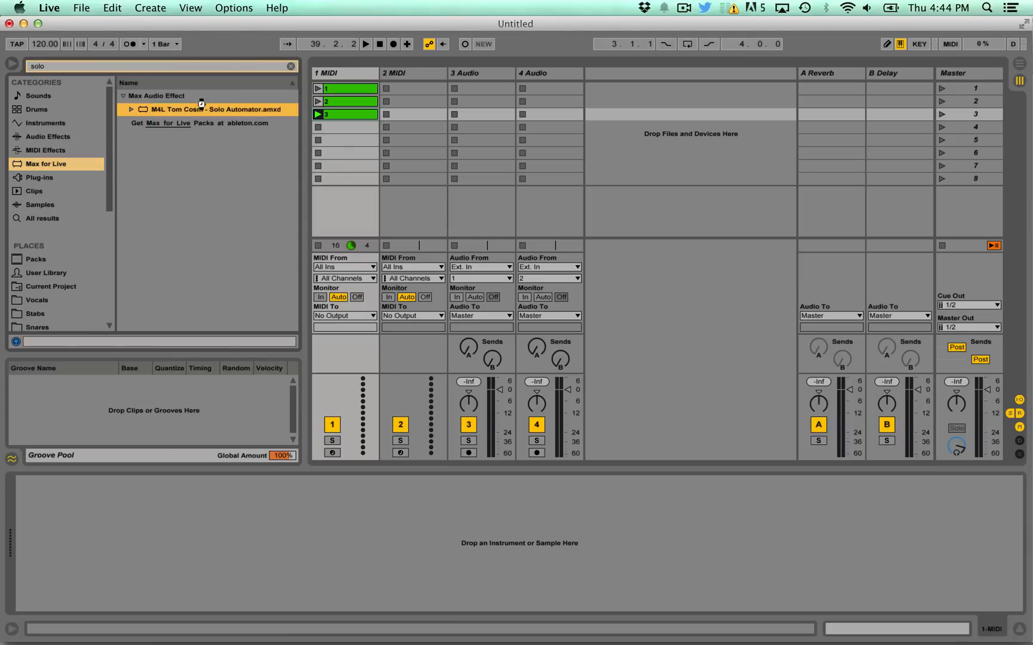
pyautogui.doubleClick(200, 109)
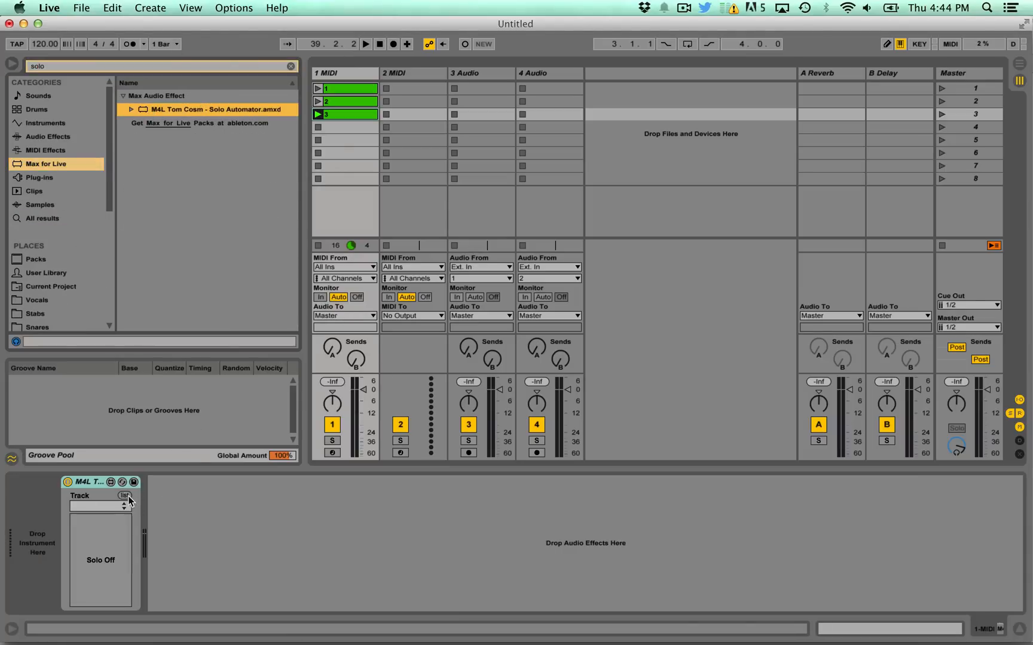
pyautogui.click(123, 496)
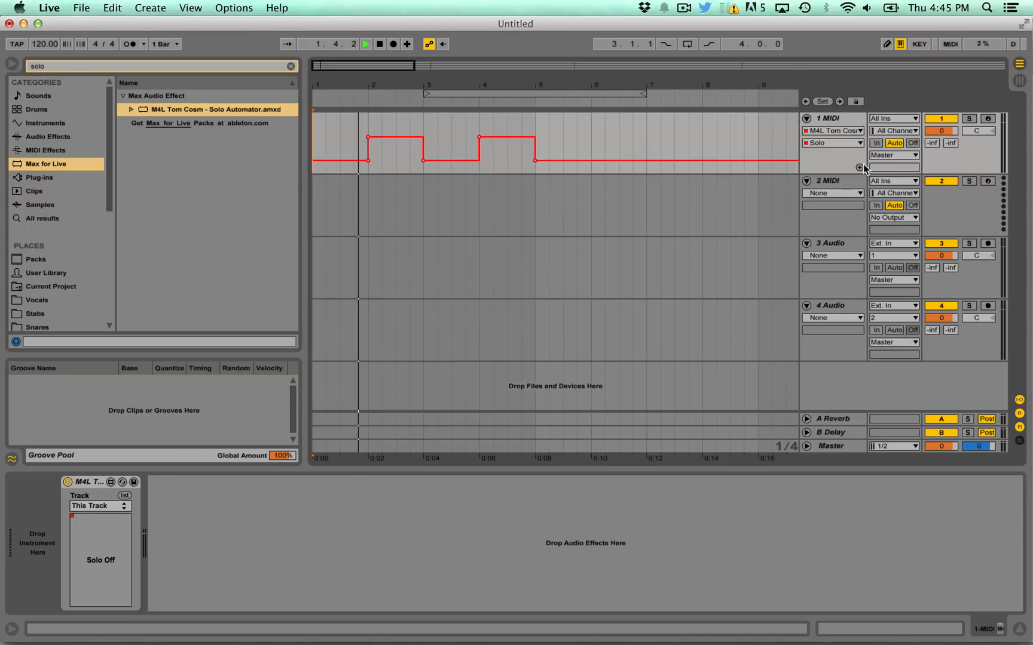
pyautogui.click(970, 118)
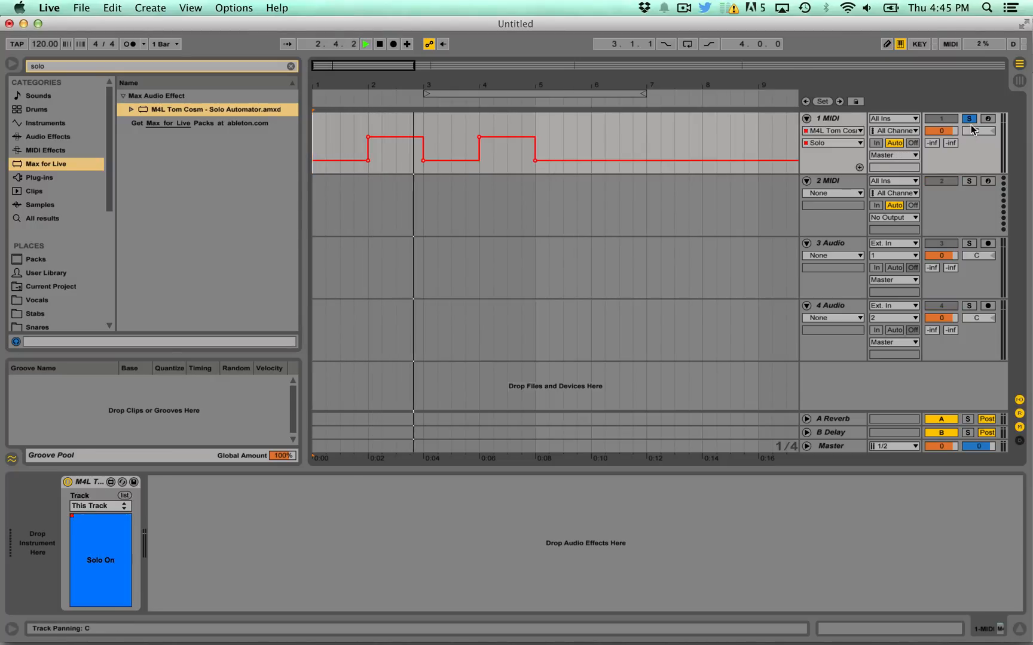
pyautogui.click(970, 119)
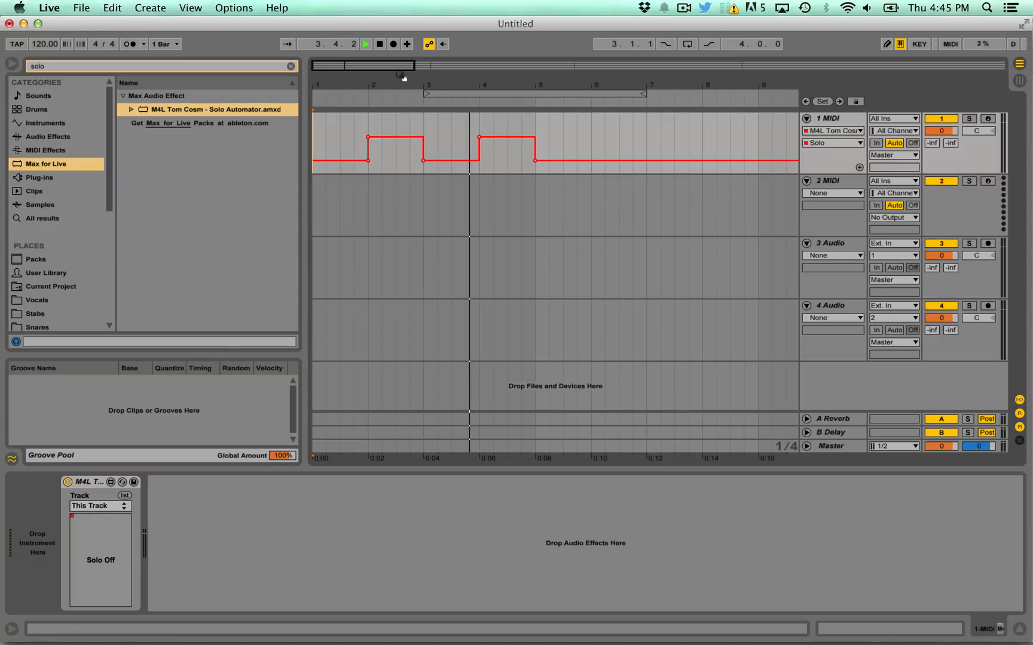
pyautogui.click(969, 118)
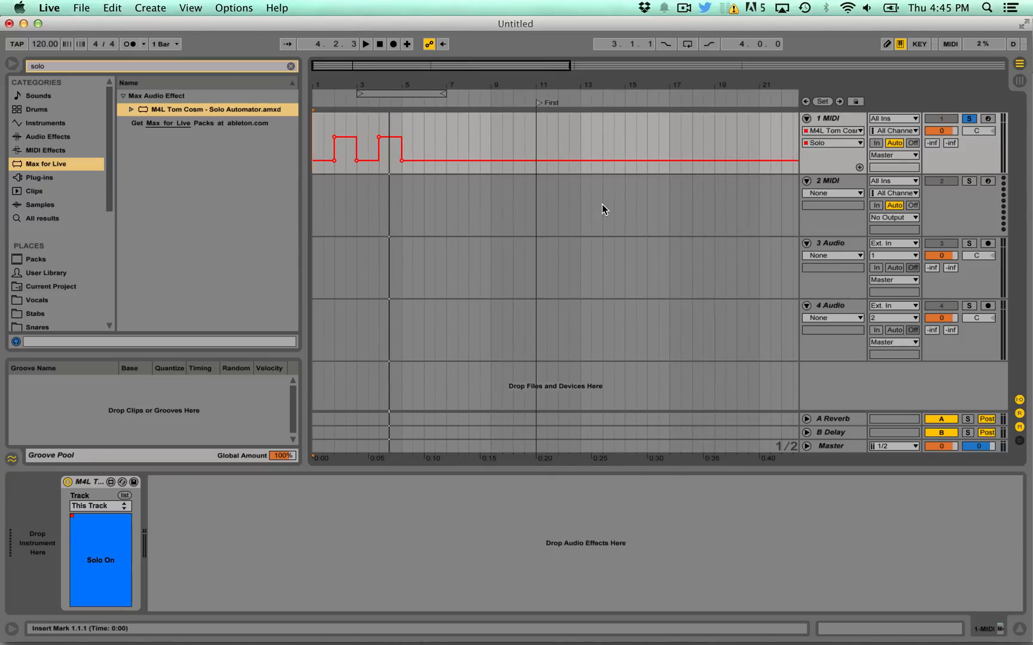
pyautogui.moveTo(616, 202)
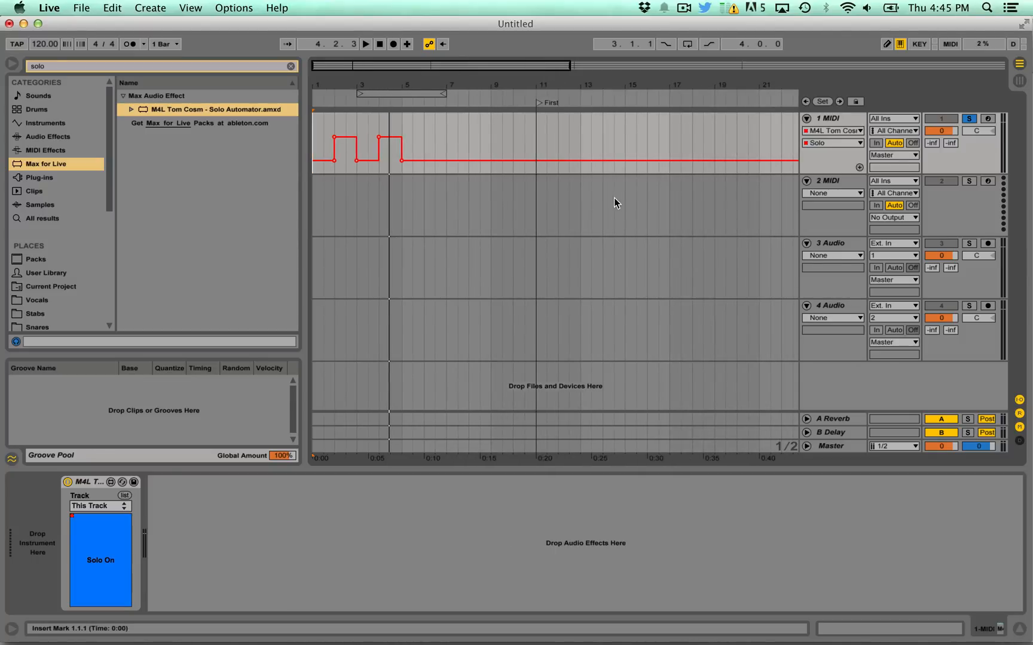